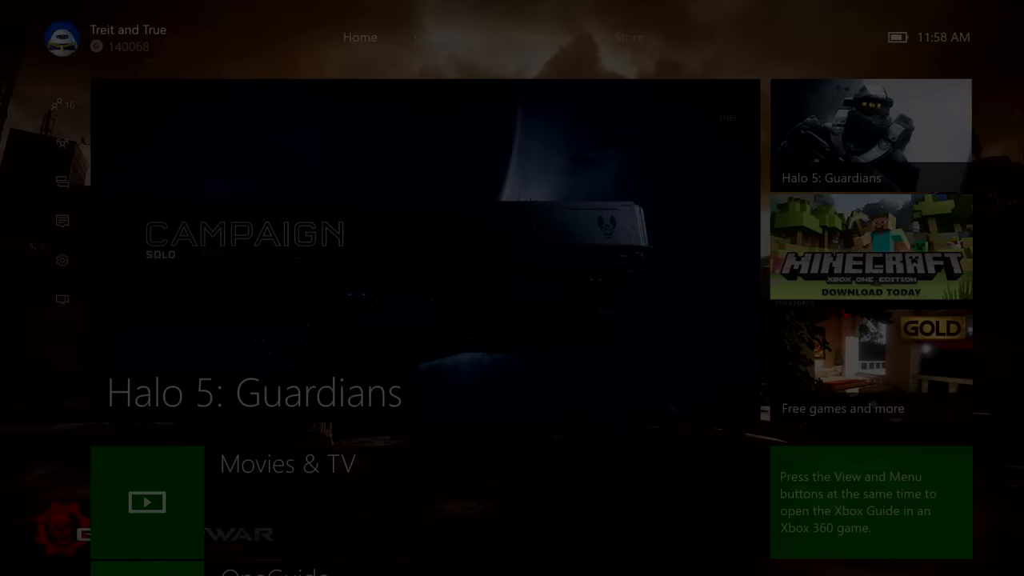
Bring up the Home screen featuring Halo 5: Guardians with pinned tiles beneath.
left_click(62, 259)
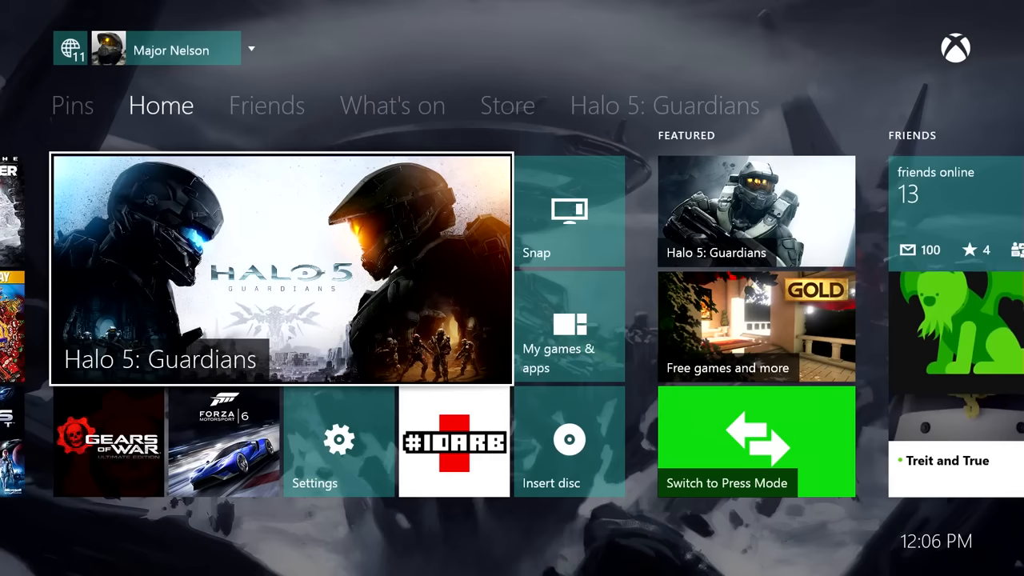
Launch the Friends app from the Home tile, showing 13 of 79 friends online.
left_click(266, 105)
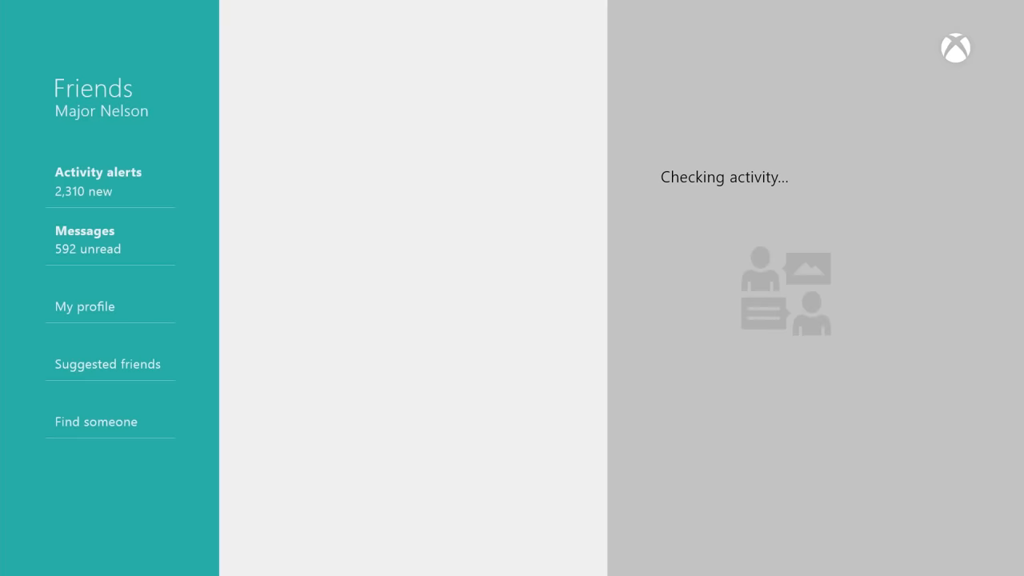
left_click(111, 181)
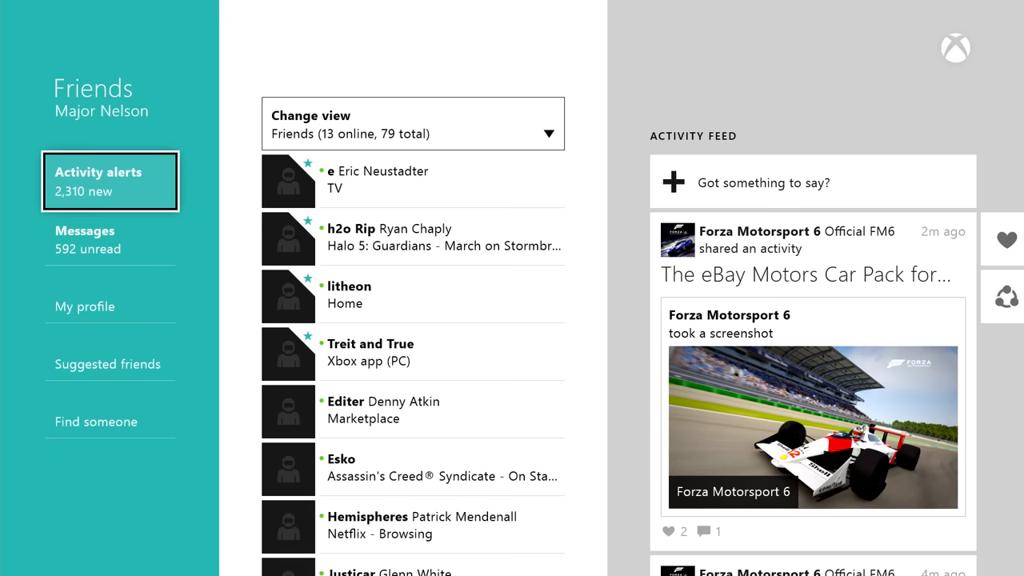